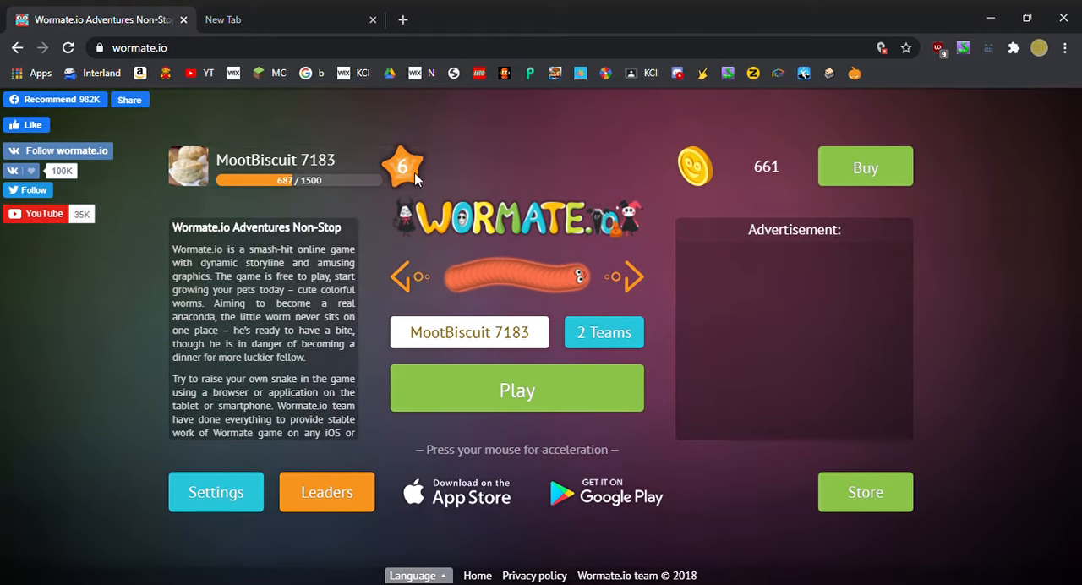
# - Open the player profile showing high score, kills, games played and registration date
pyautogui.click(402, 165)
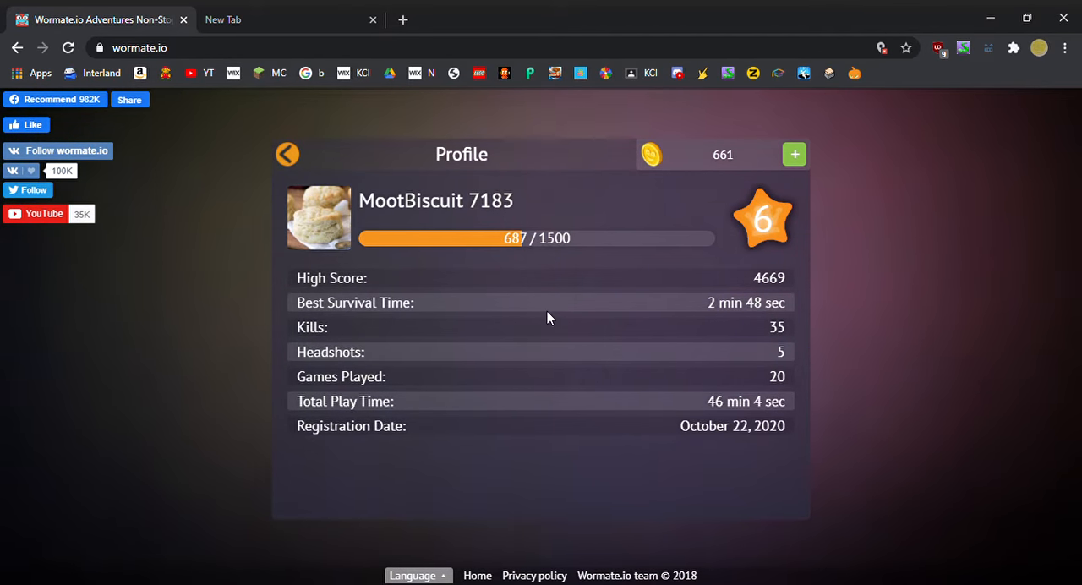
pyautogui.moveTo(721, 318)
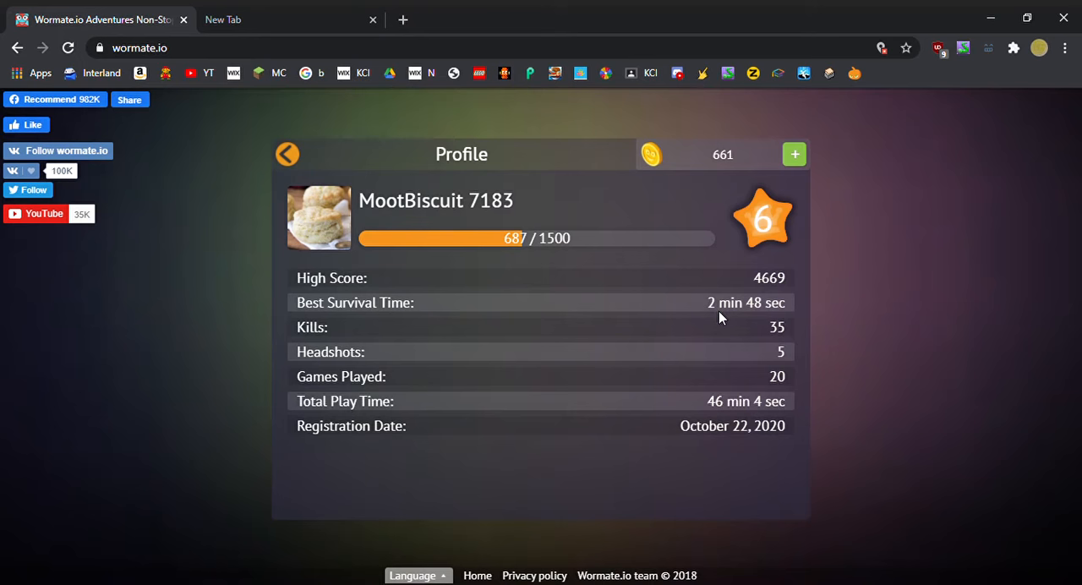
pyautogui.moveTo(736, 327)
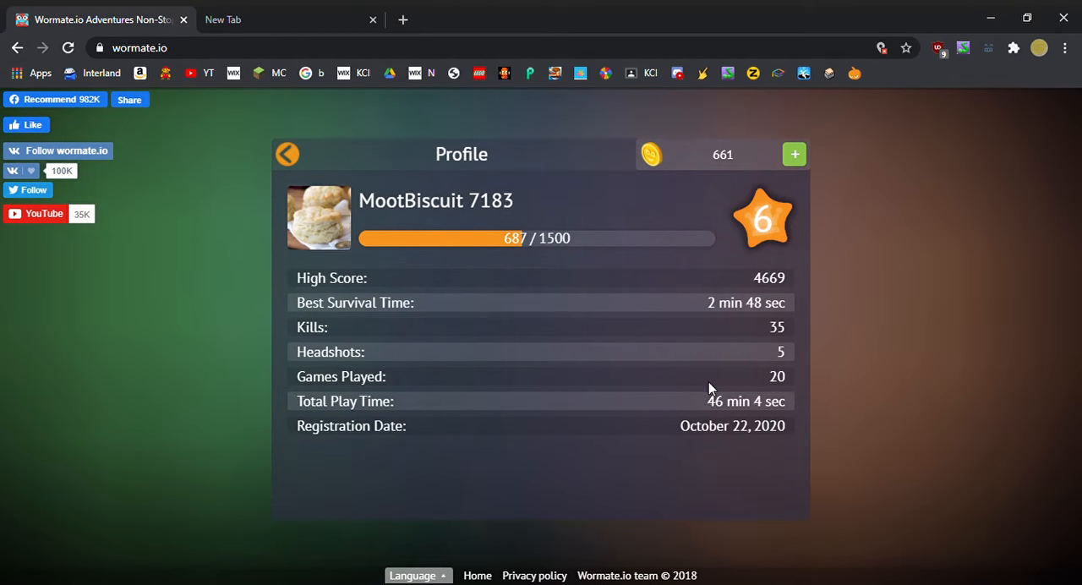
pyautogui.moveTo(761, 364)
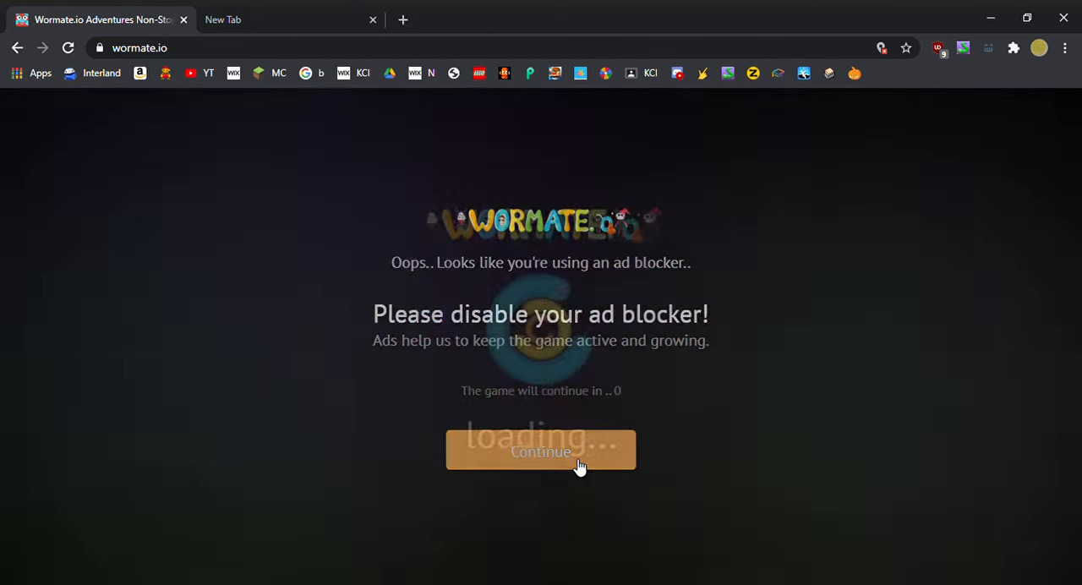
# - Continue past the ad-blocker notice and play the round to a final weight of 1934
pyautogui.click(540, 450)
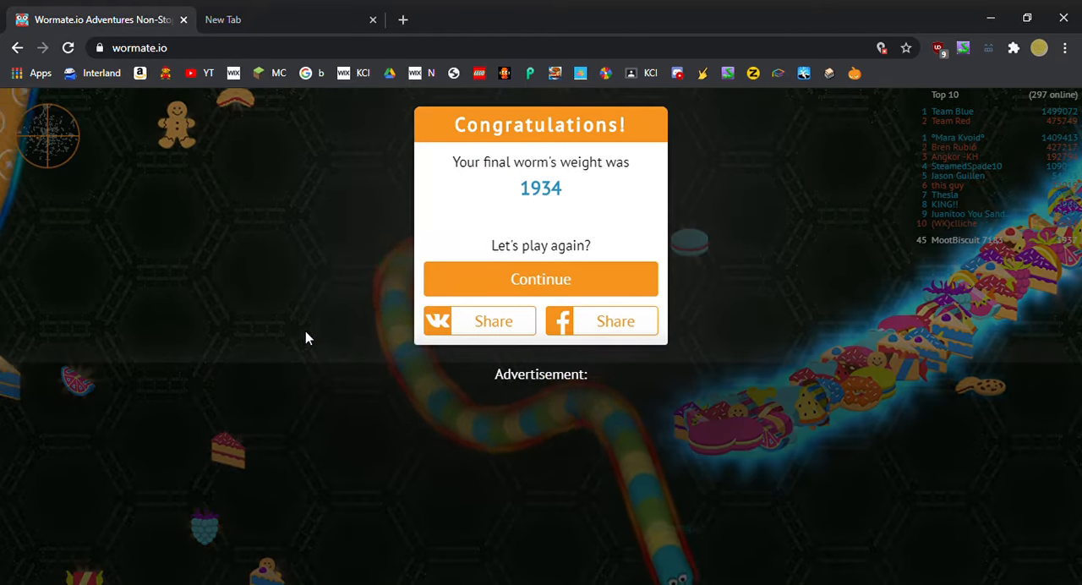
# - Leave the results, start a new round and play it to a final weight of 956
pyautogui.click(540, 278)
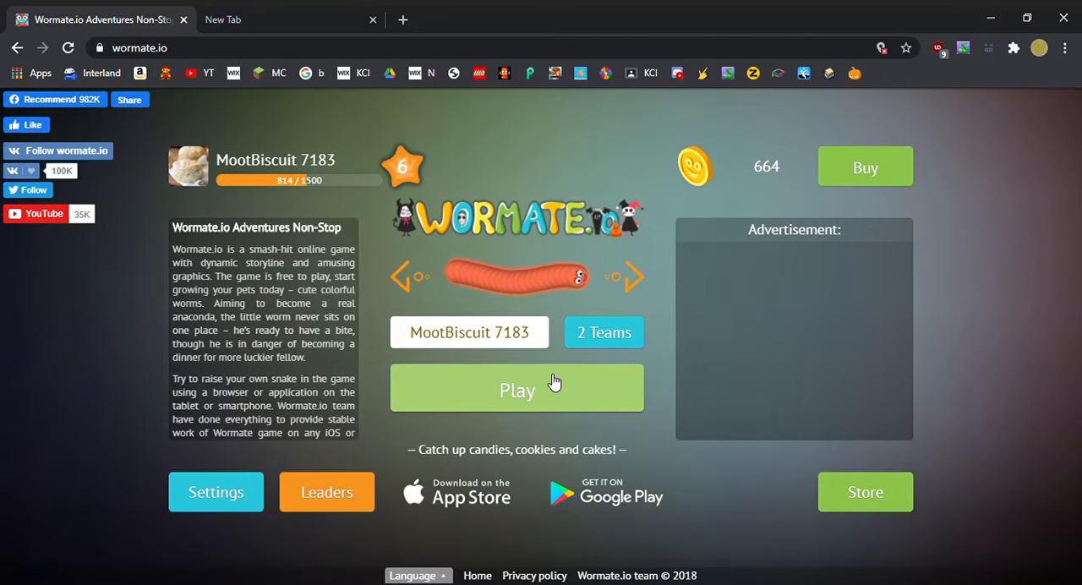
pyautogui.click(516, 388)
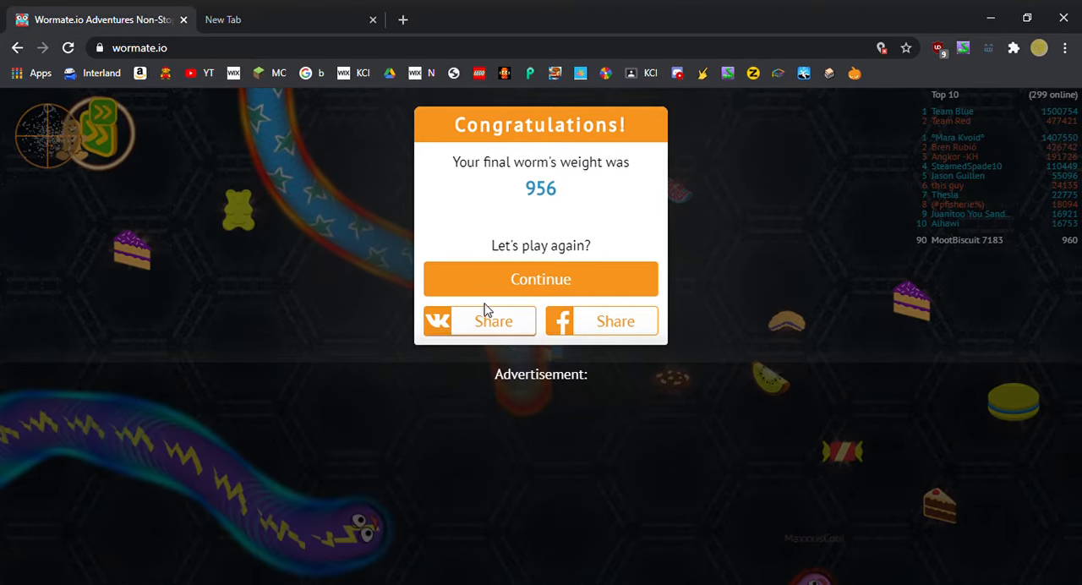
# - Start a round past the ad-blocker notice, play to weight 5022, then dismiss the results
pyautogui.click(540, 278)
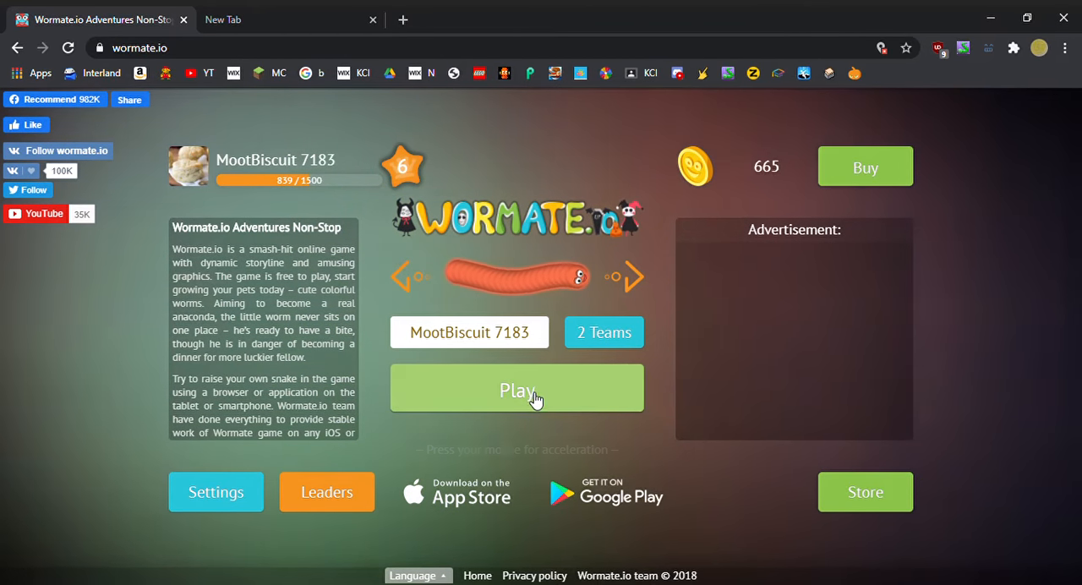
pyautogui.click(516, 388)
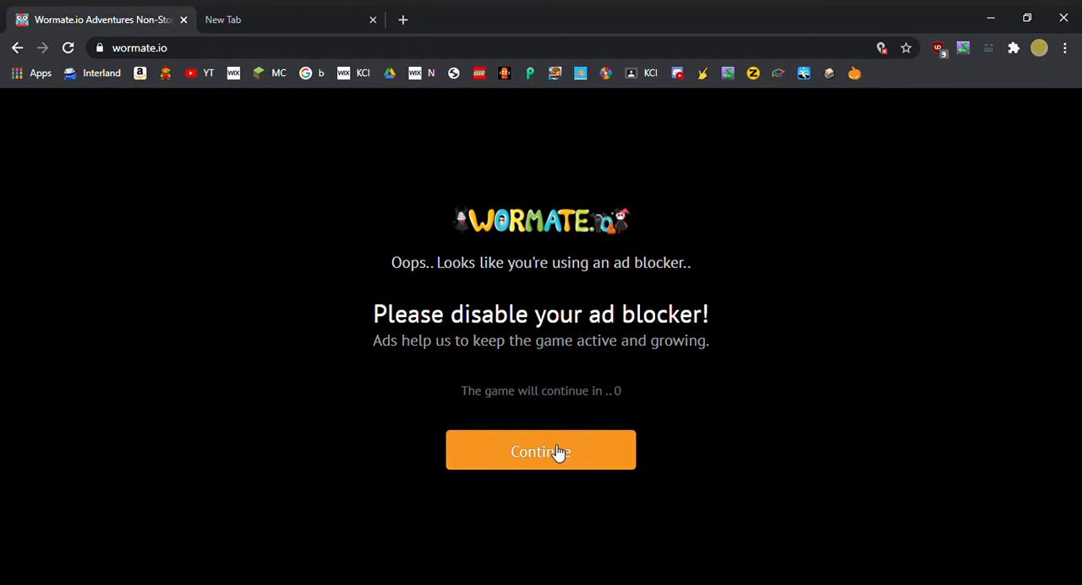
pyautogui.click(540, 450)
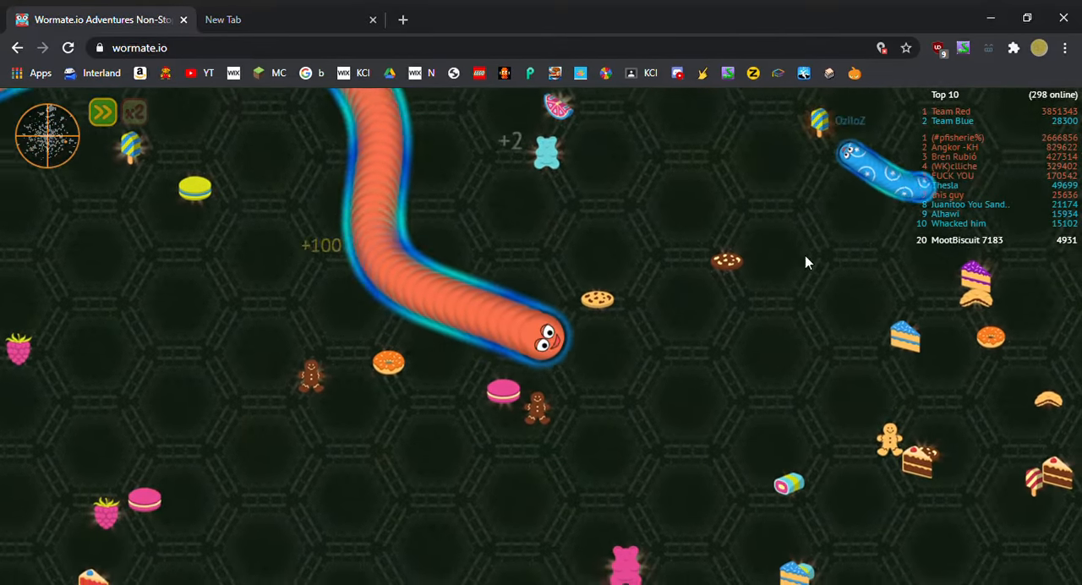
pyautogui.moveTo(515, 553)
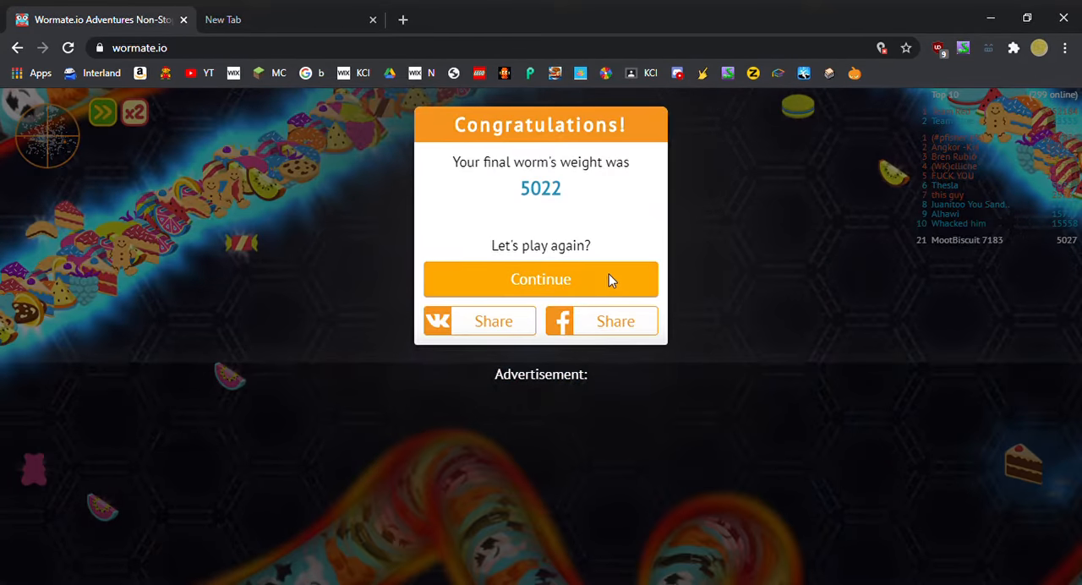
pyautogui.click(540, 279)
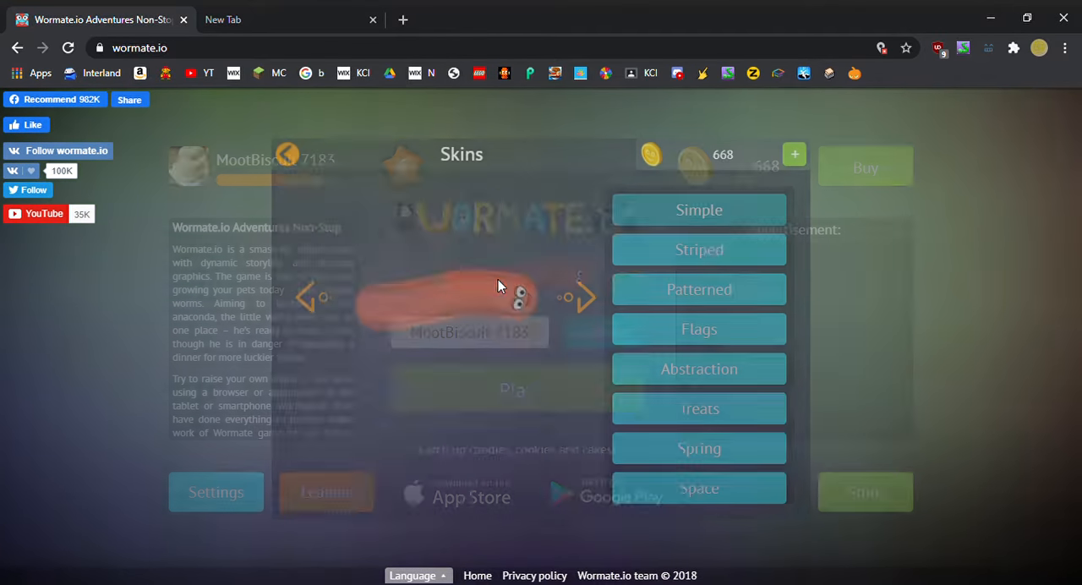
# - Browse the Flags, Treats and Space skin categories
pyautogui.click(699, 250)
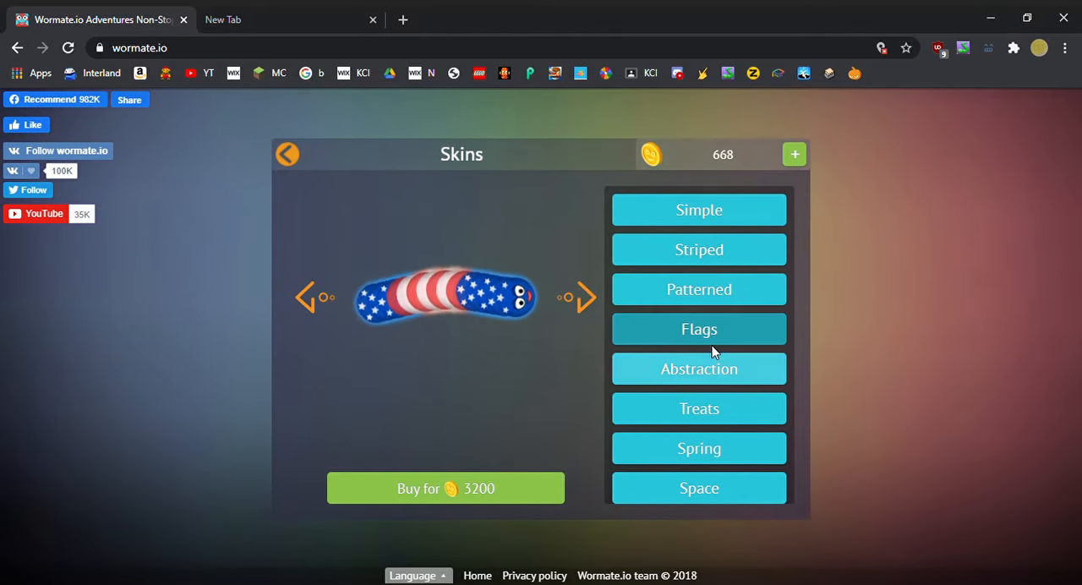
pyautogui.click(698, 408)
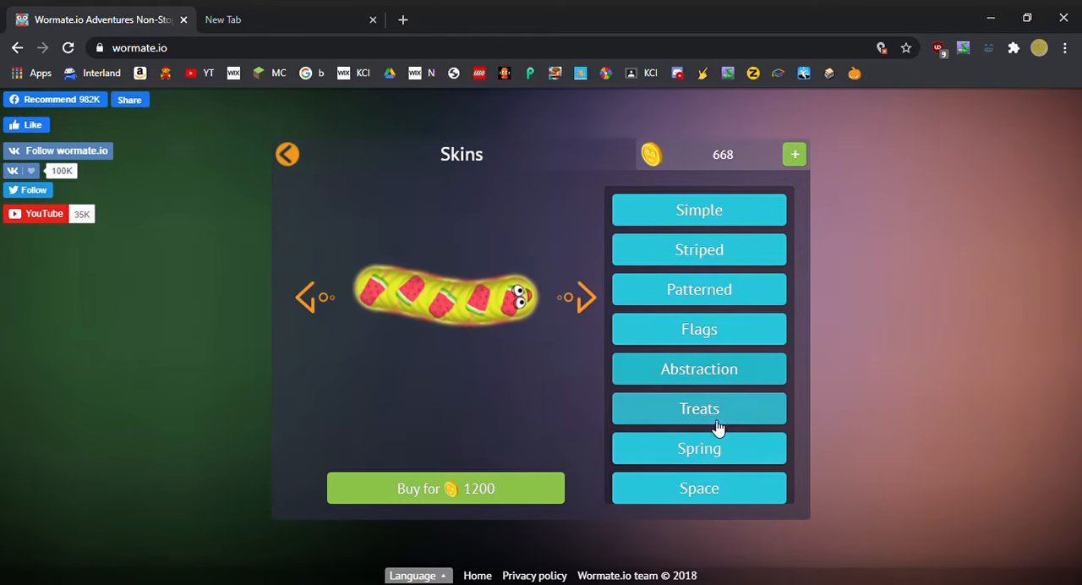
pyautogui.click(699, 488)
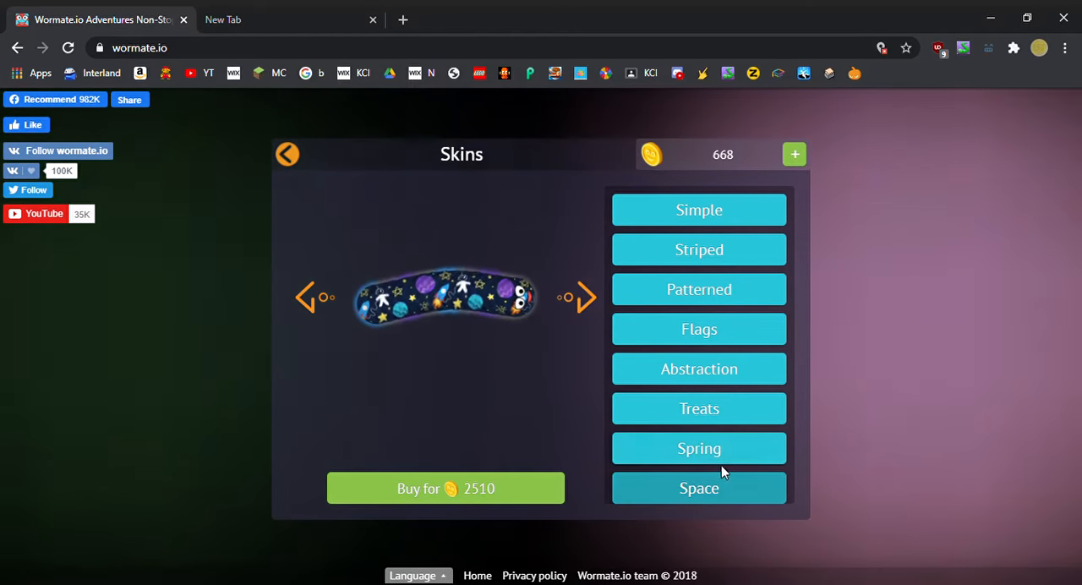
# - Preview skins in the Striped and Patterned categories, ending on Simple
pyautogui.click(699, 209)
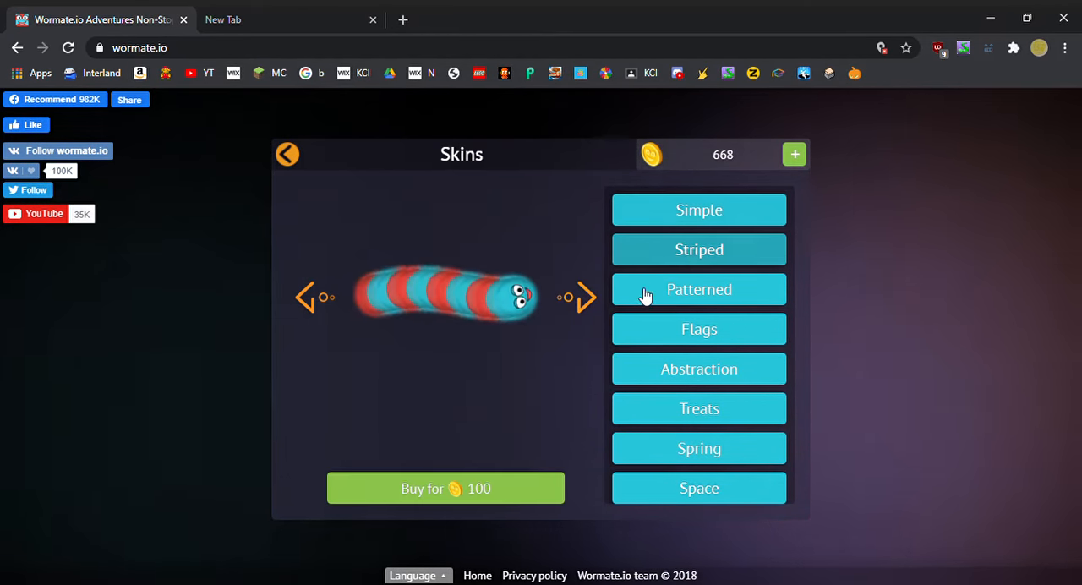
pyautogui.click(583, 297)
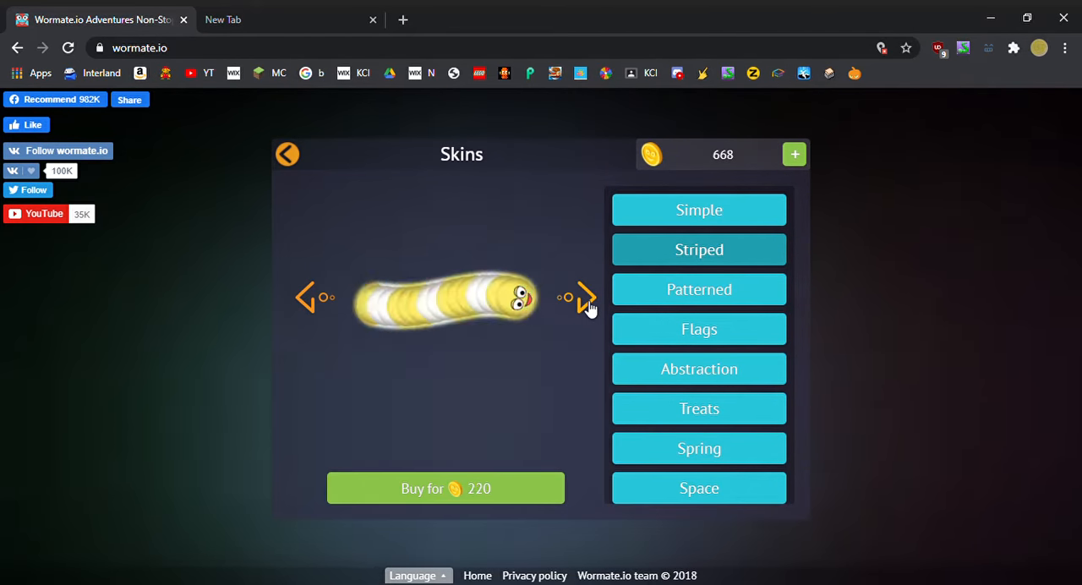
pyautogui.click(586, 298)
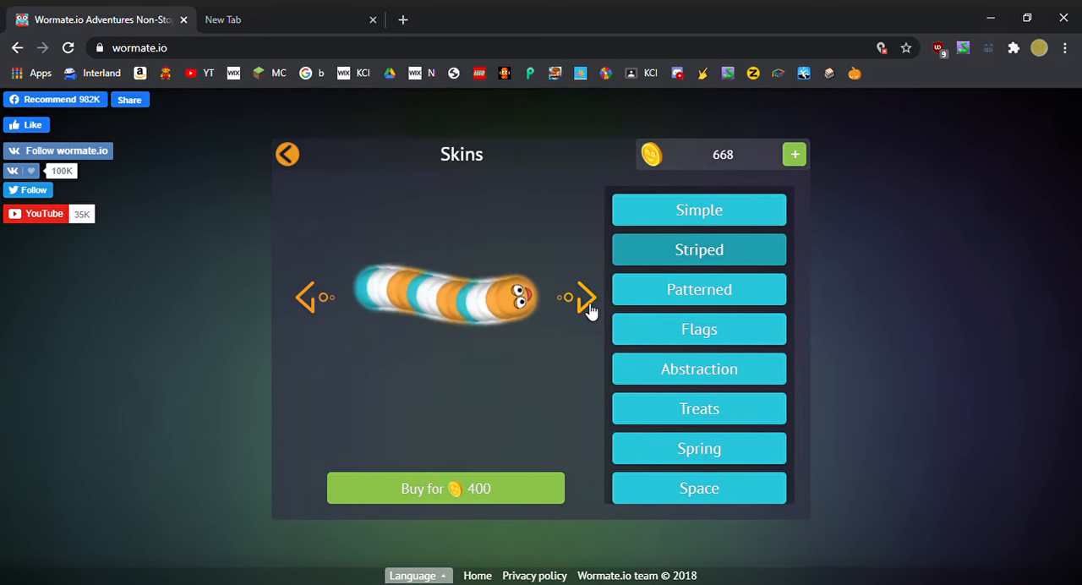
pyautogui.click(585, 297)
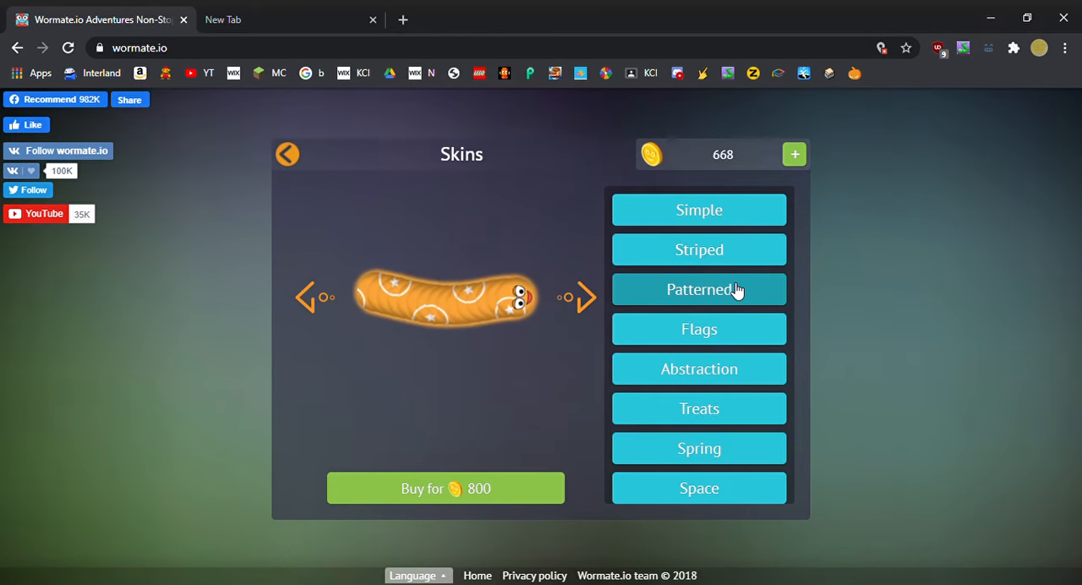
pyautogui.click(582, 297)
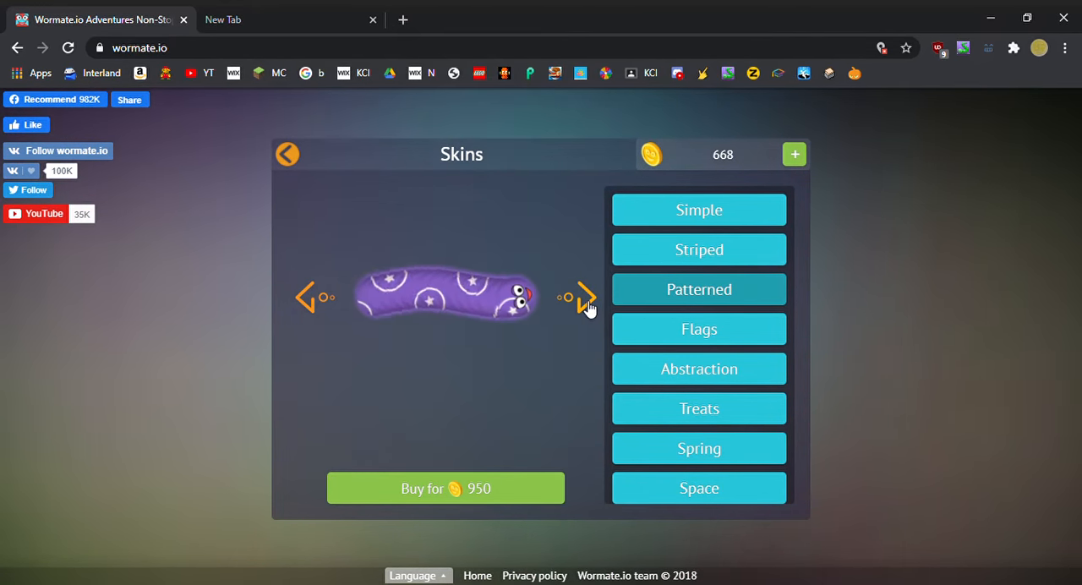
pyautogui.click(580, 298)
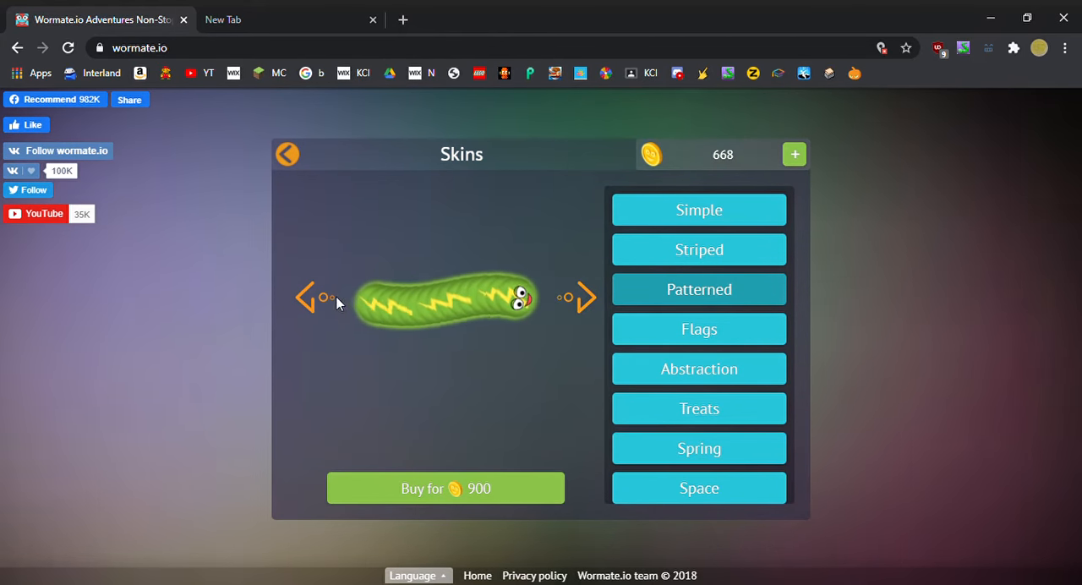
pyautogui.click(582, 298)
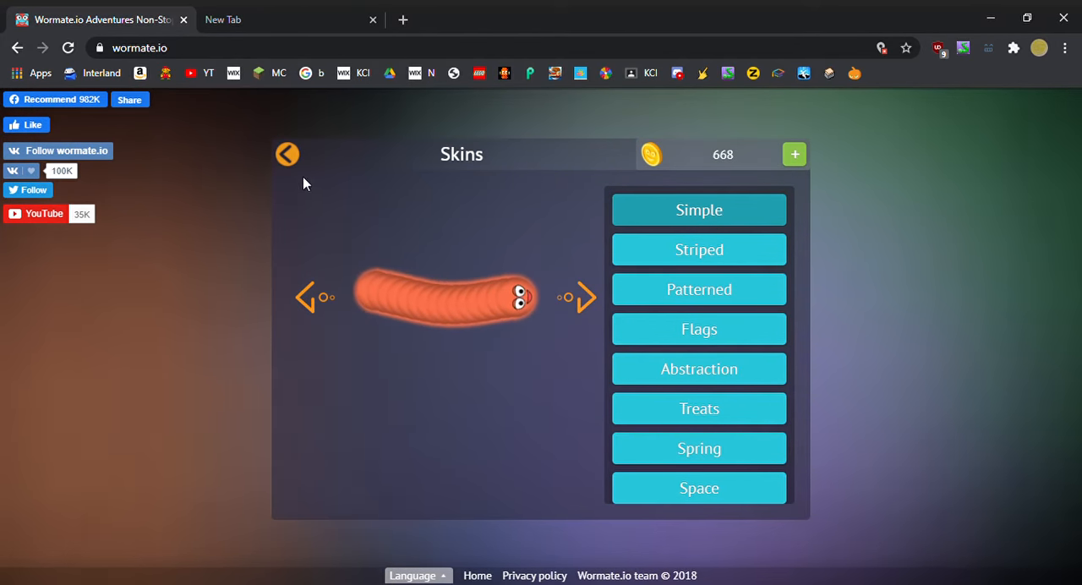
# - Close the skin catalog and start a fresh round past the ad-blocker notice
pyautogui.click(287, 154)
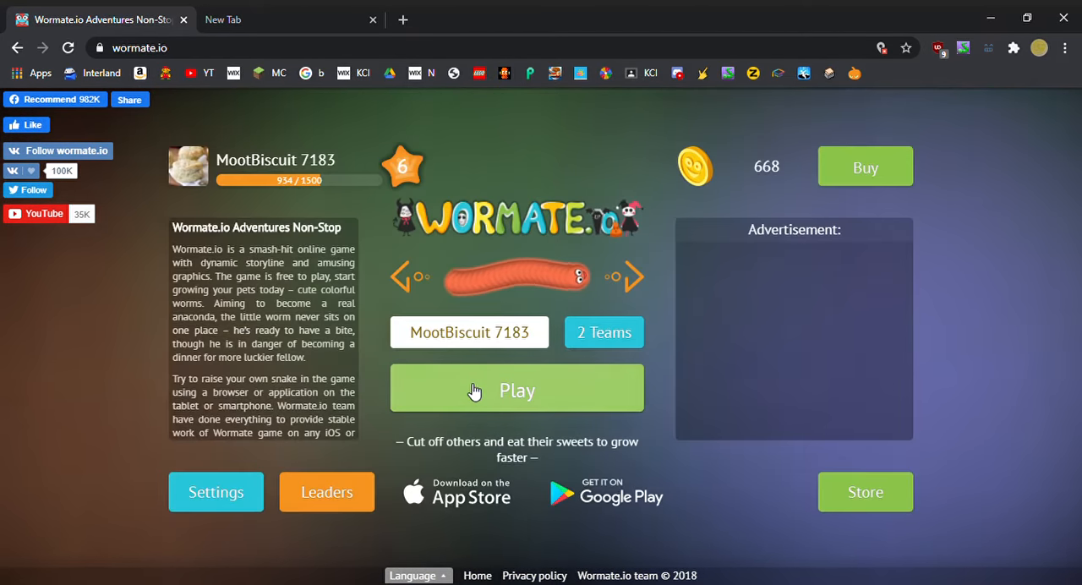
pyautogui.click(517, 390)
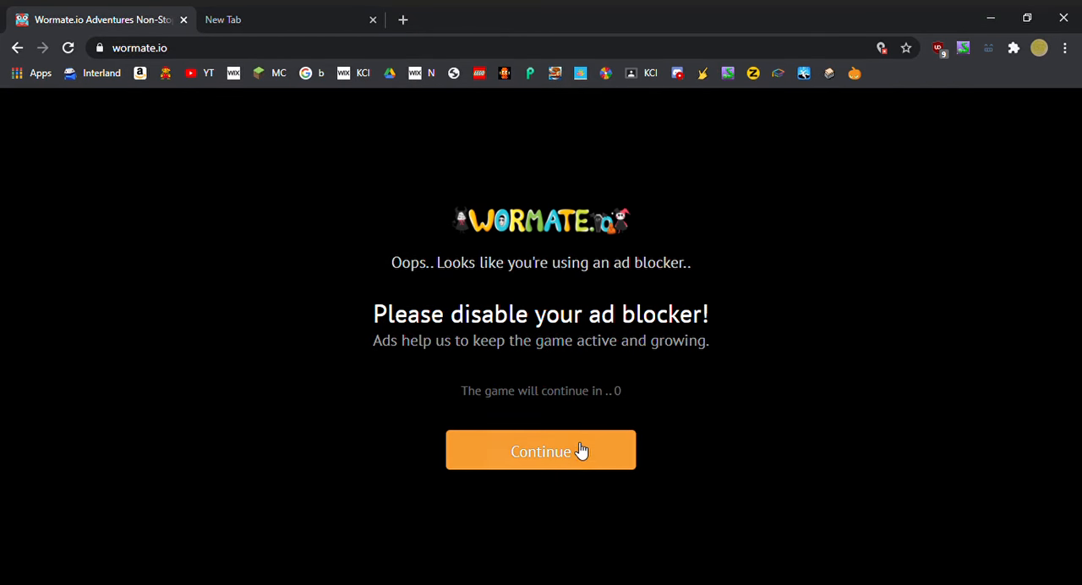
pyautogui.click(540, 450)
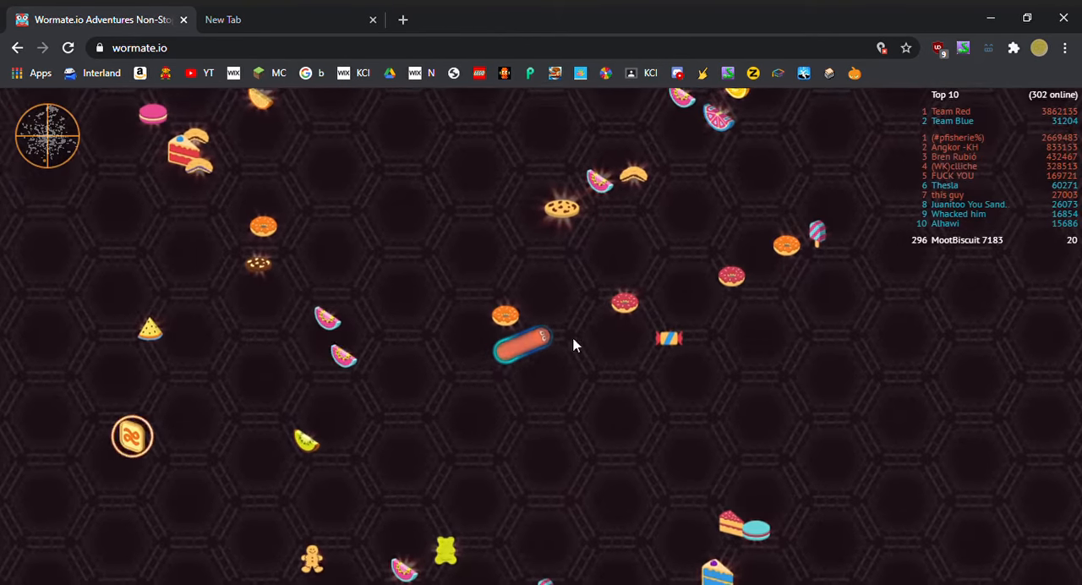